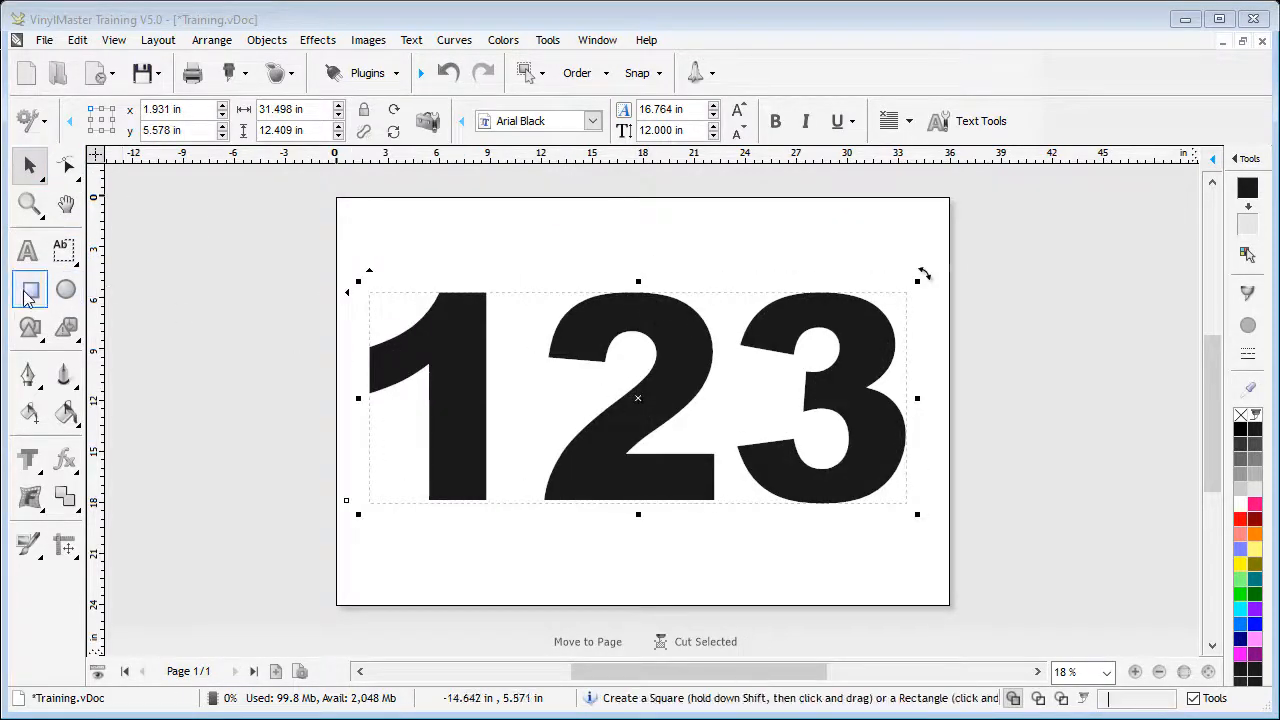
- Draw two long rectangle bars, one above and one below the number 123
click(28, 288)
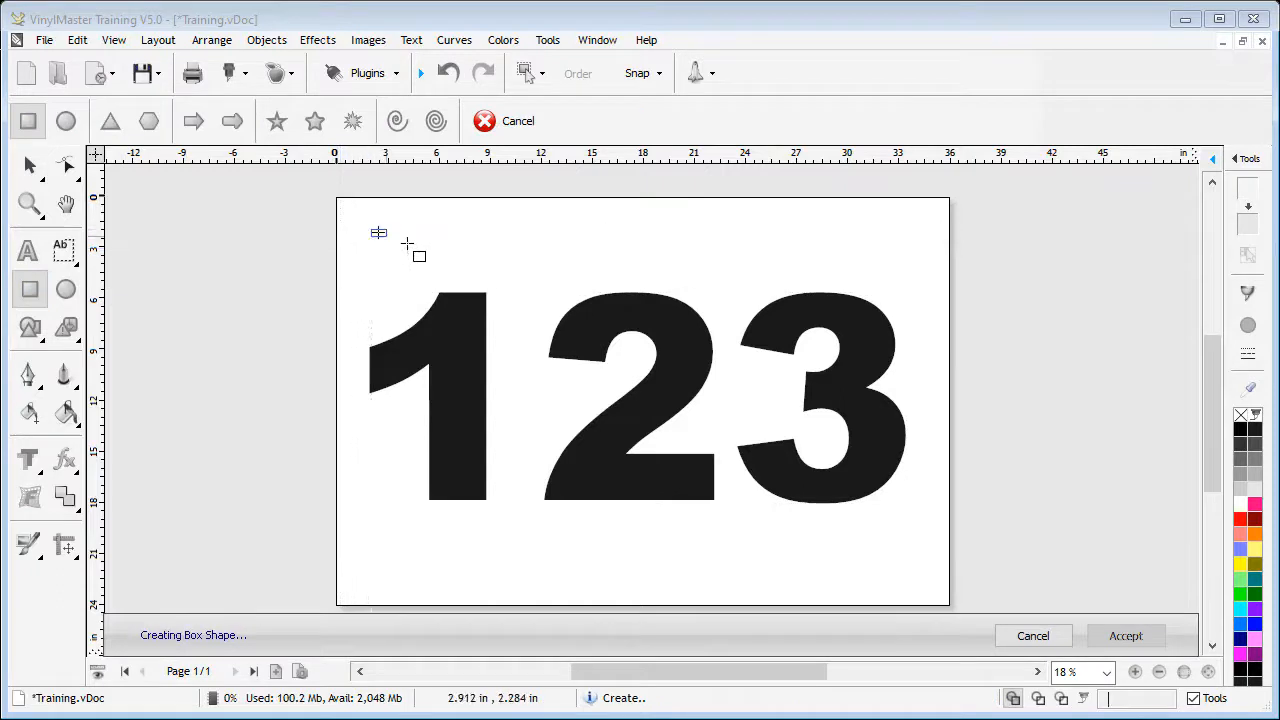
drag(378, 232, 904, 256)
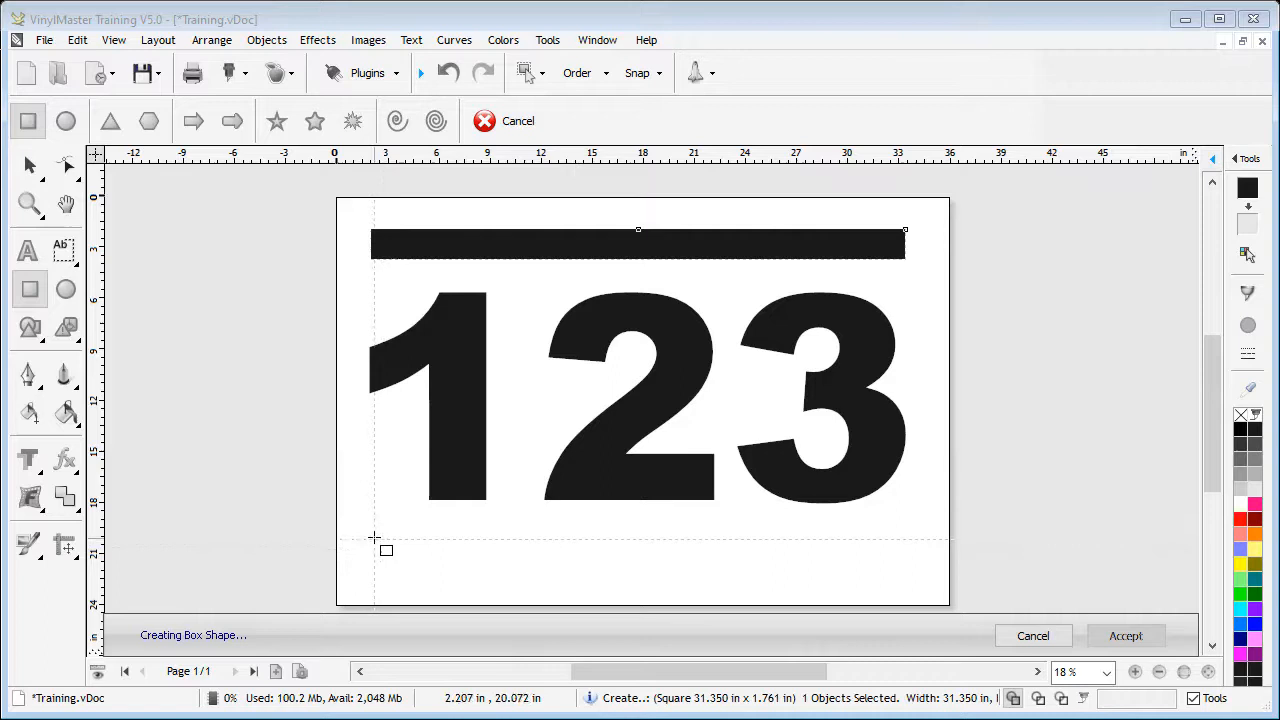
drag(386, 552, 916, 586)
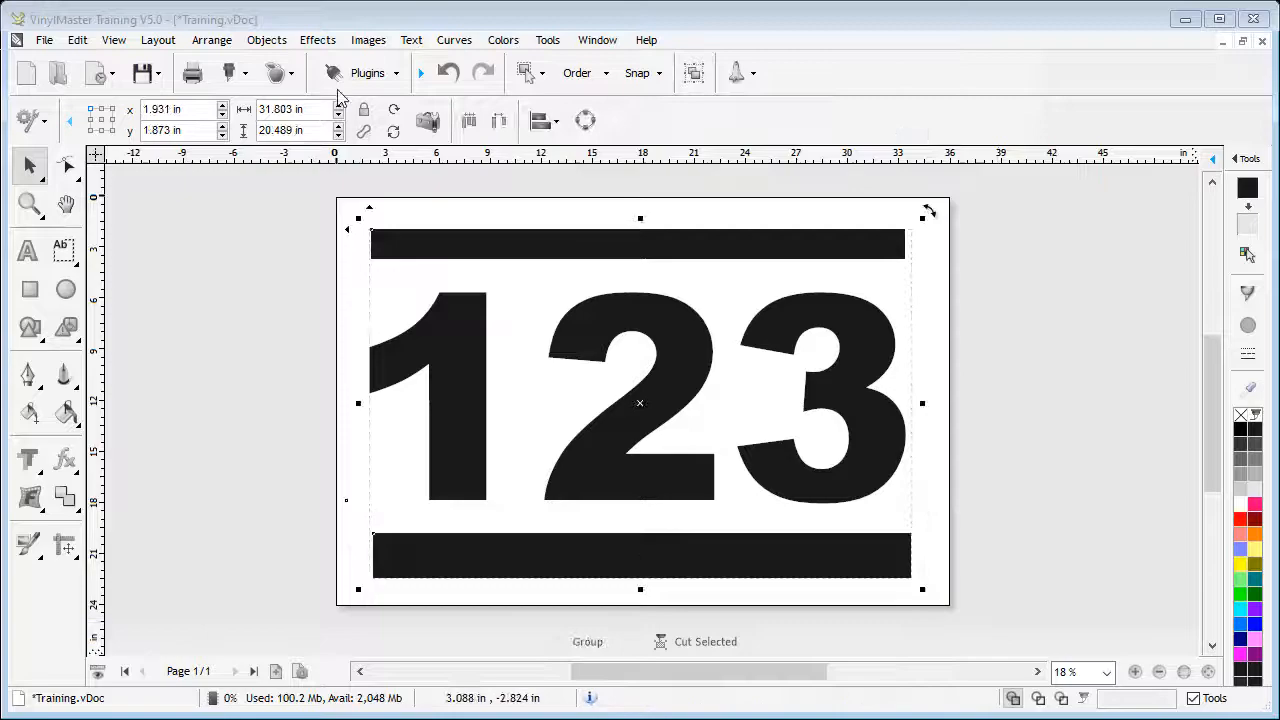
- Launch the Perimeter Tool from the Plugins menu to measure the shapes
click(368, 72)
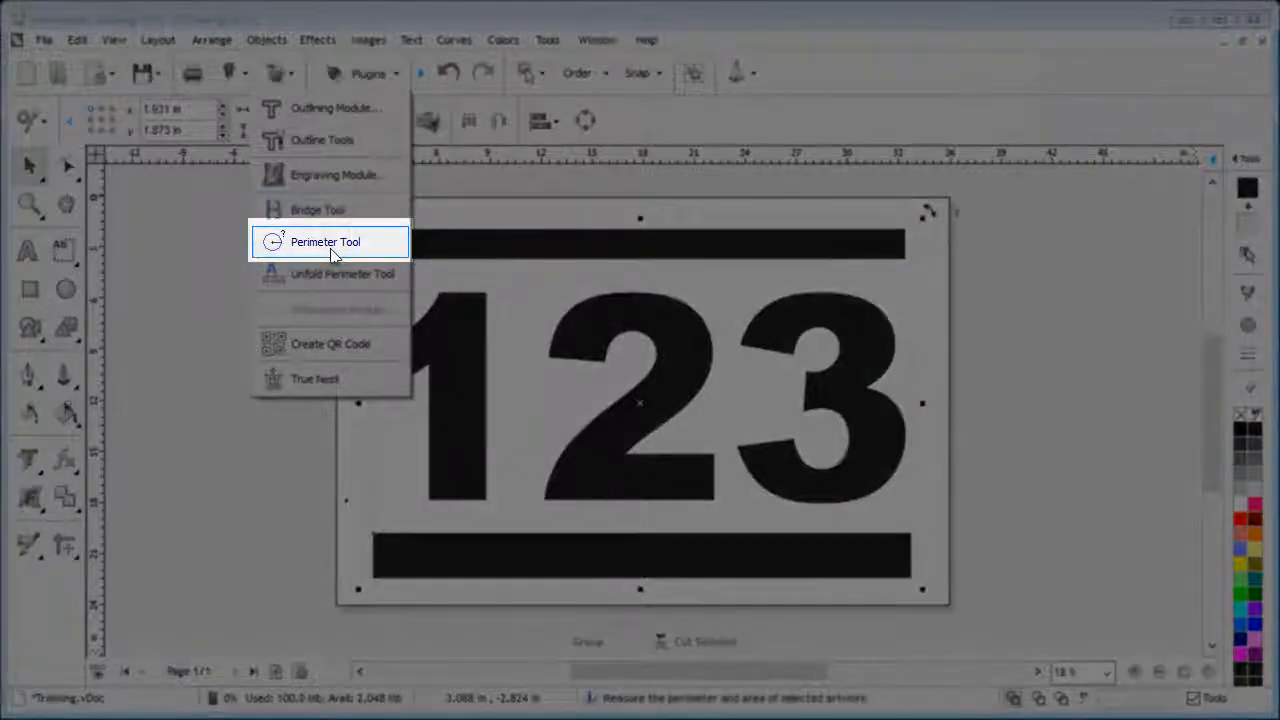
click(324, 240)
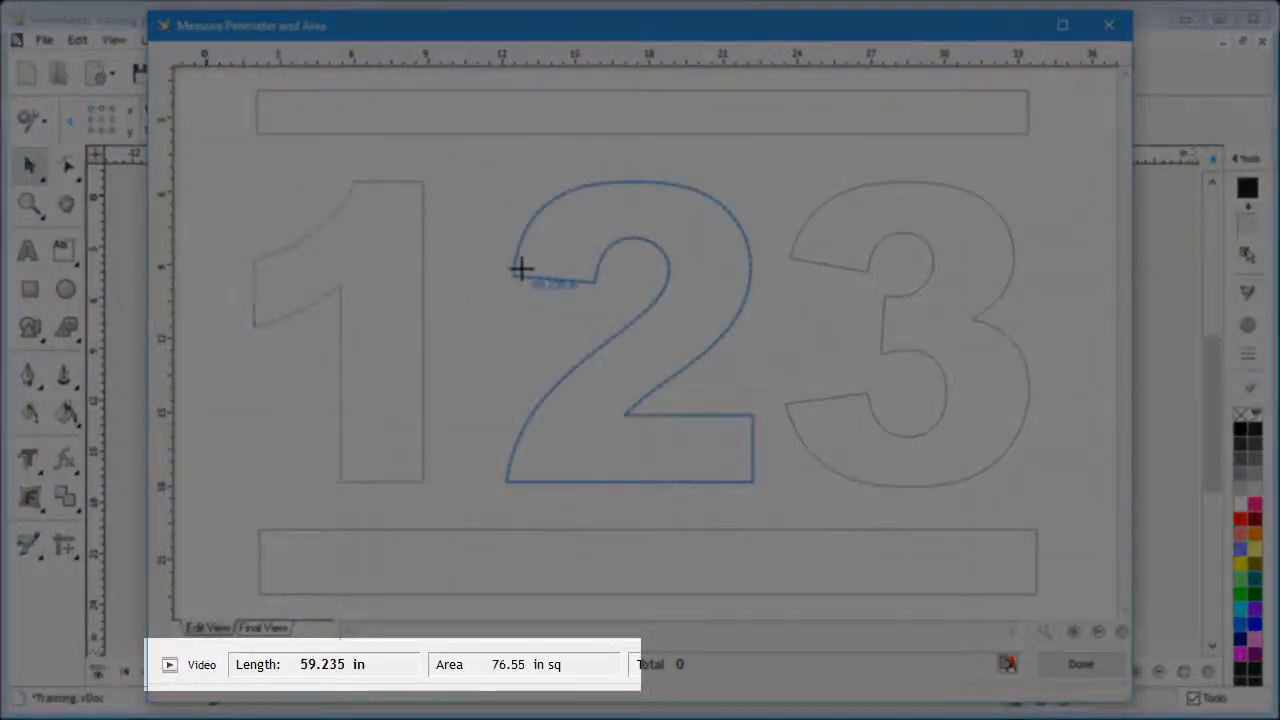
click(904, 336)
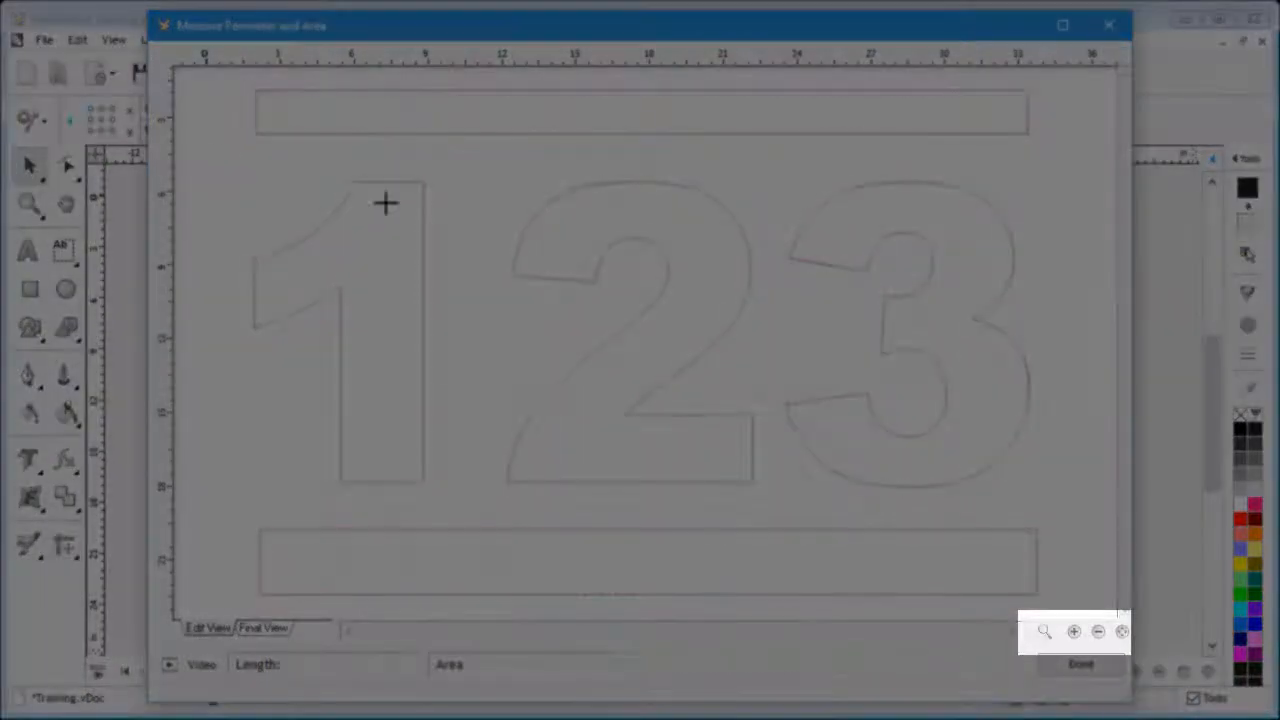
click(1072, 632)
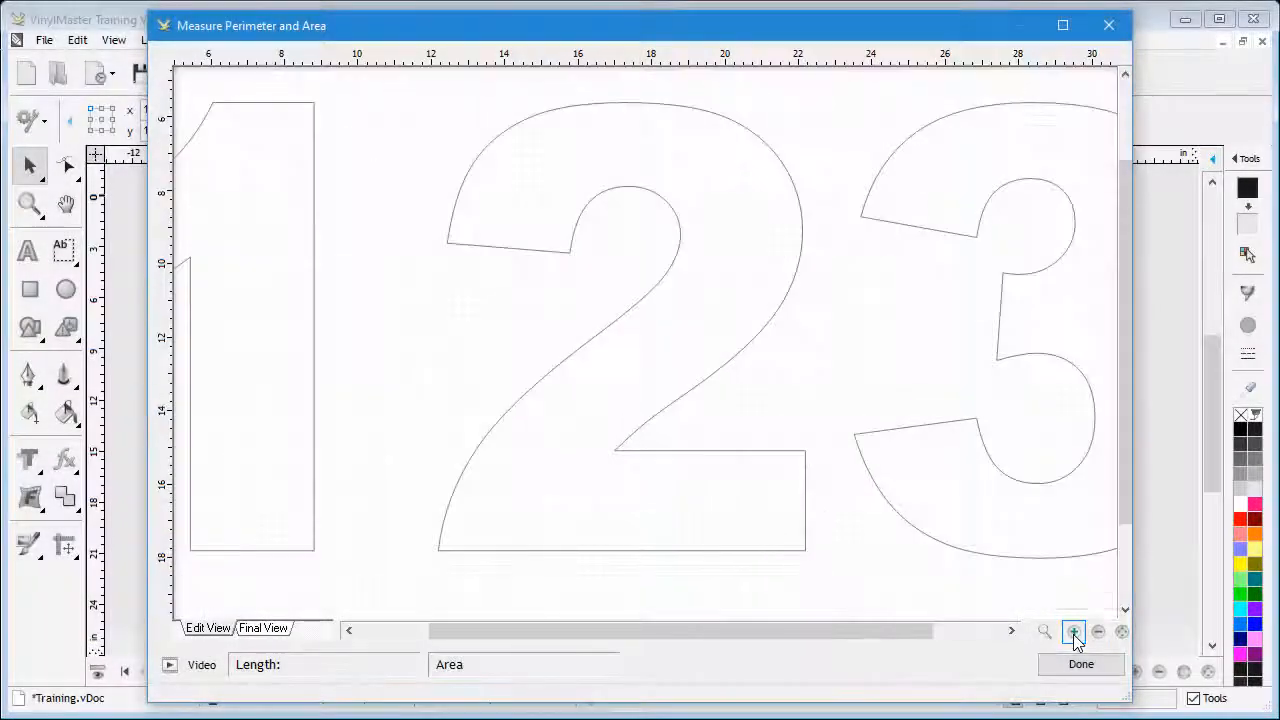
click(1122, 632)
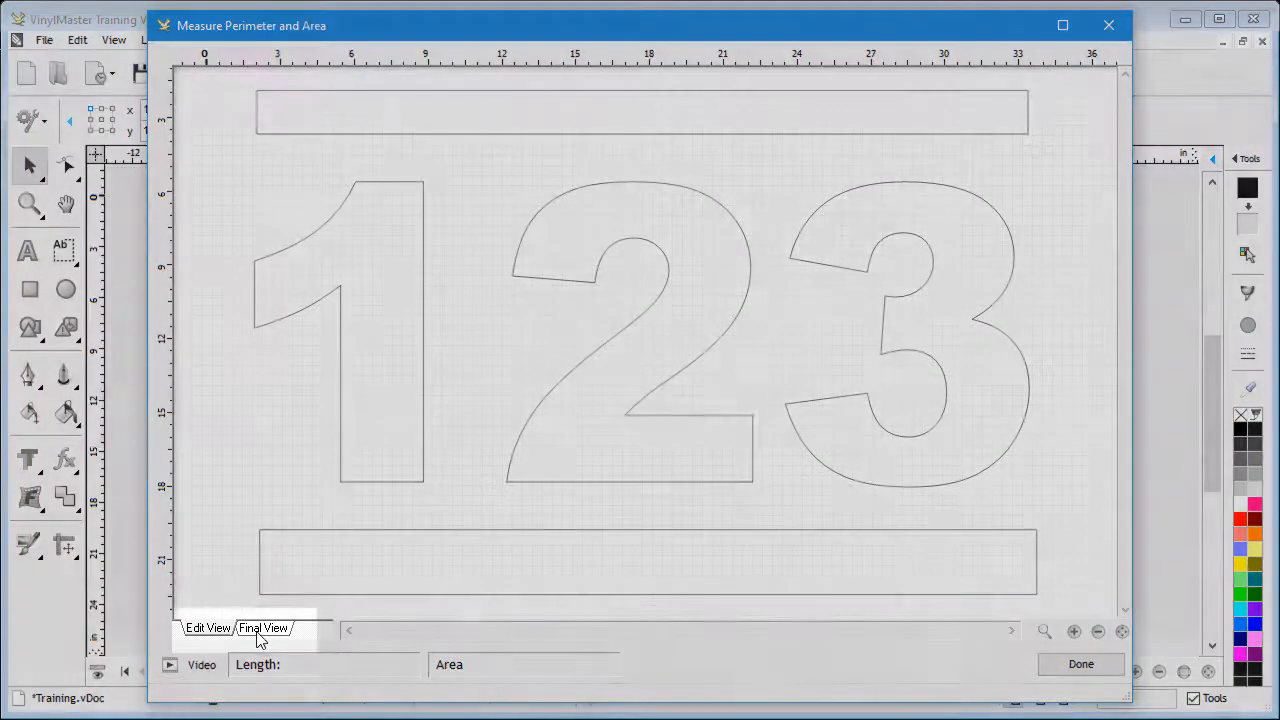
click(264, 628)
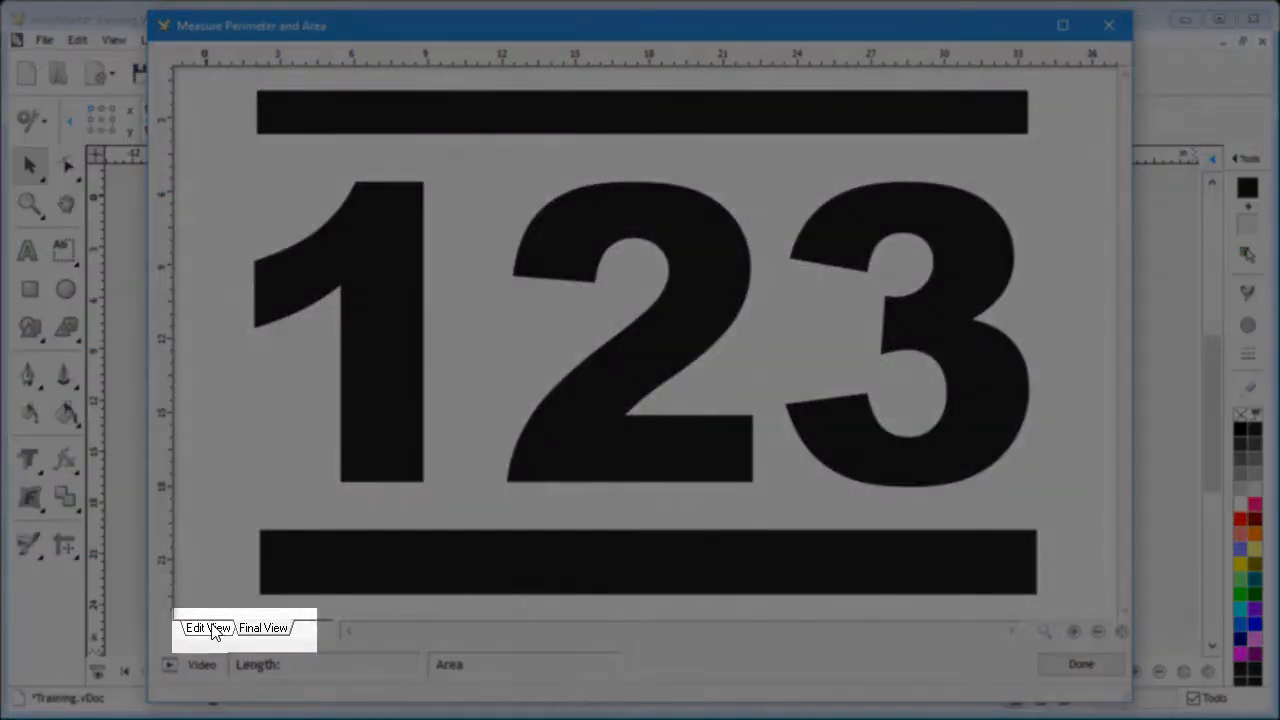
click(208, 628)
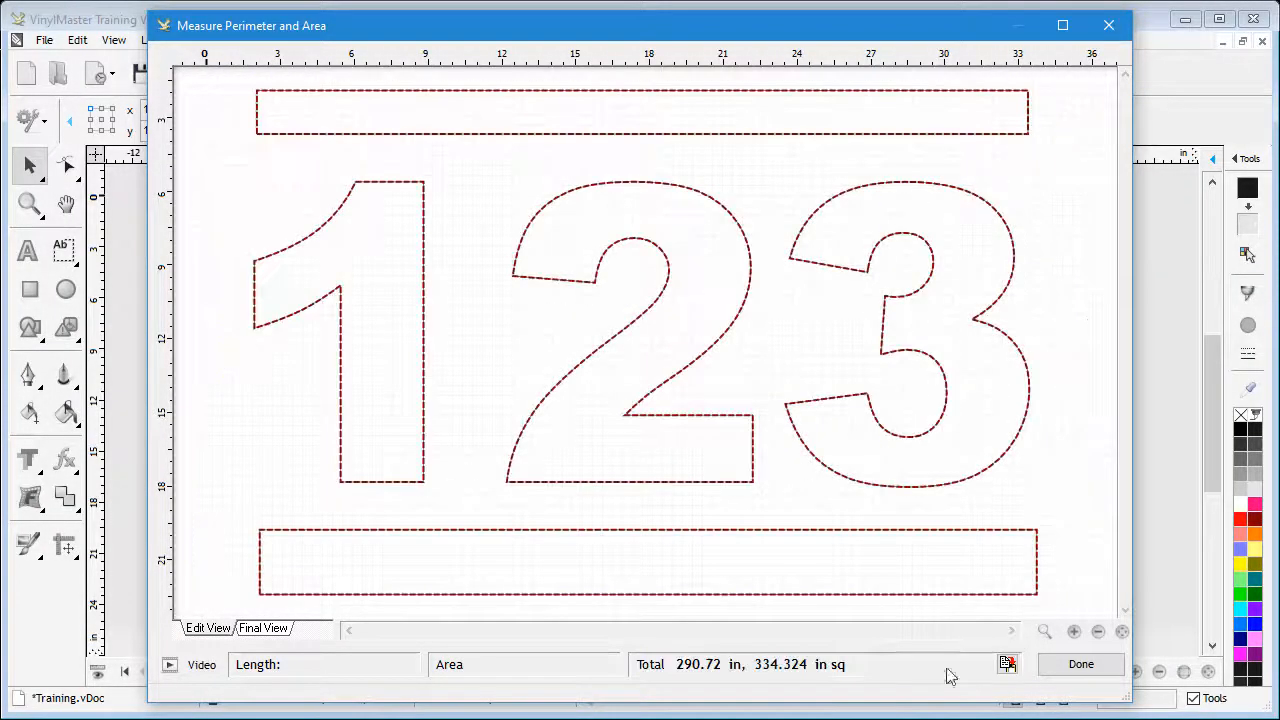
- Copy the totals (290.72 in, 334.324 sq in) to the clipboard with description 'Measure'
click(1008, 664)
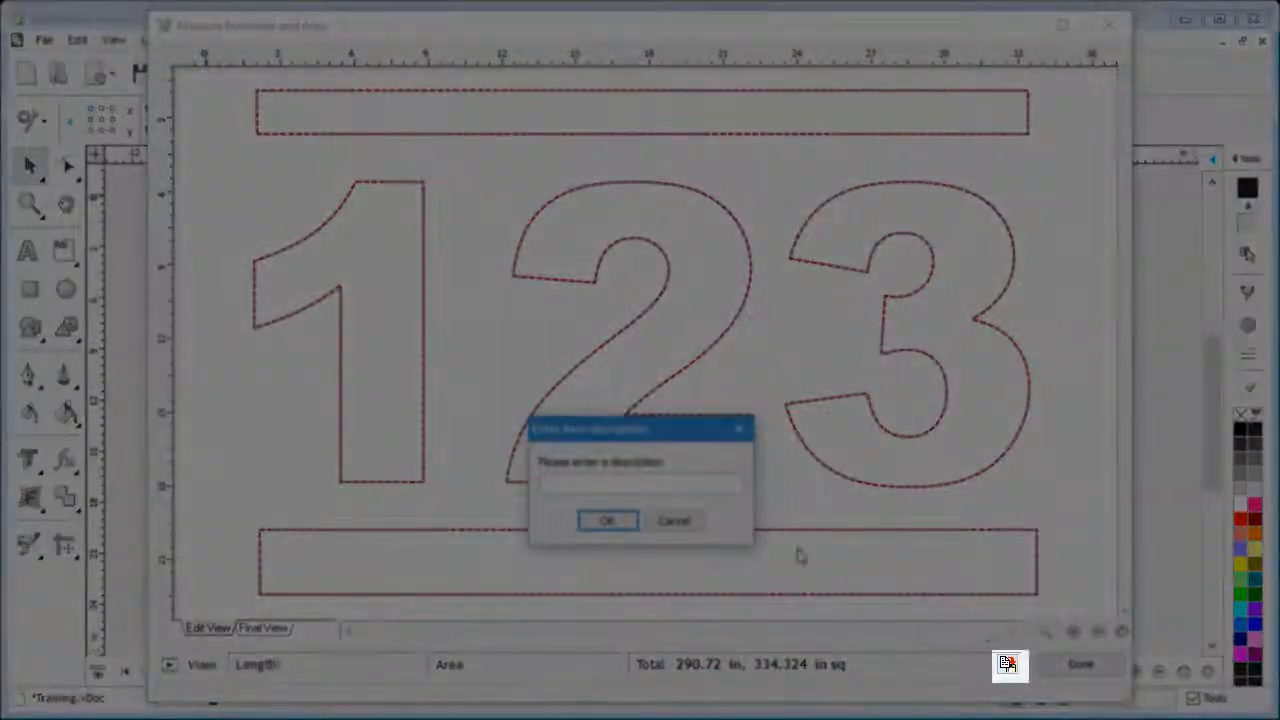
text(M)
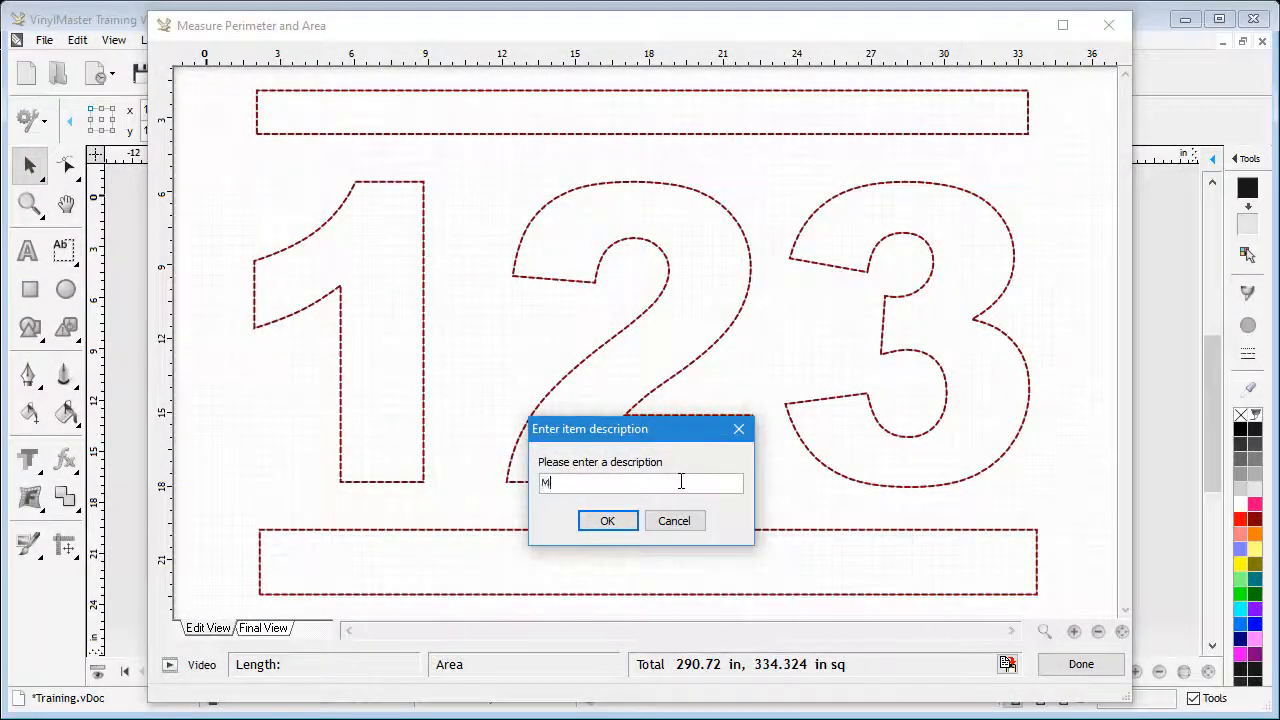
text(easure)
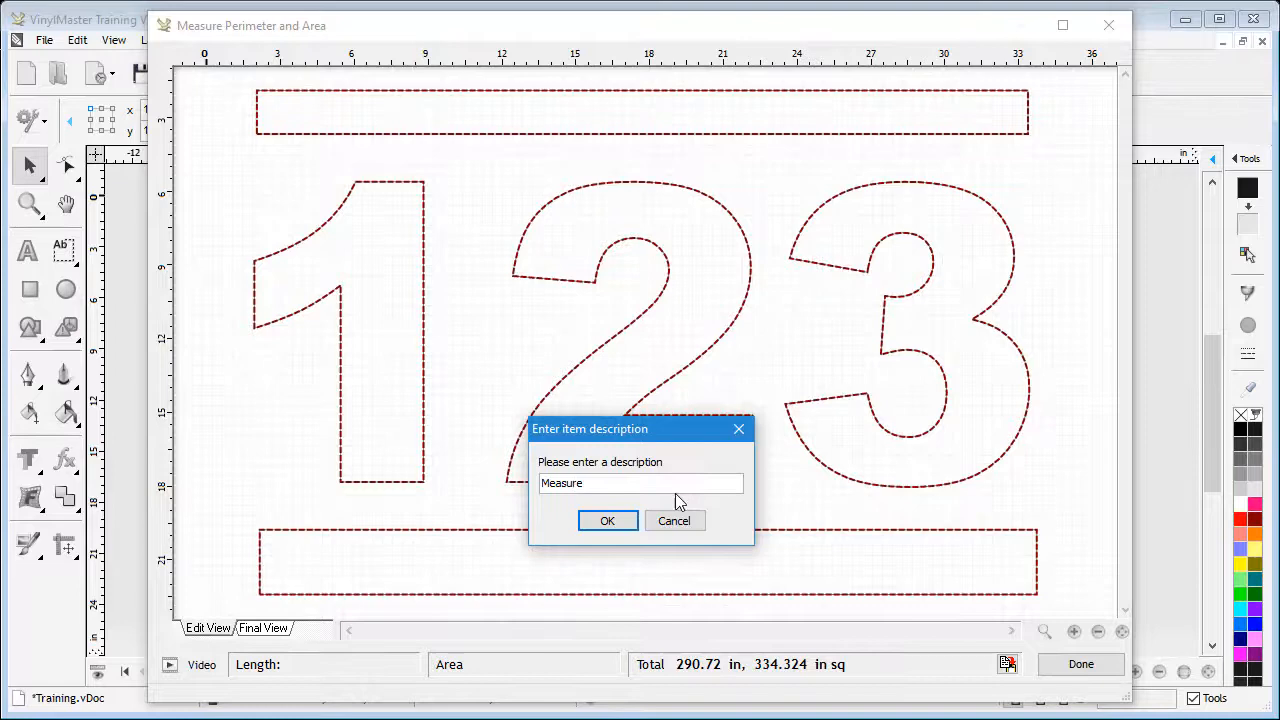
click(608, 520)
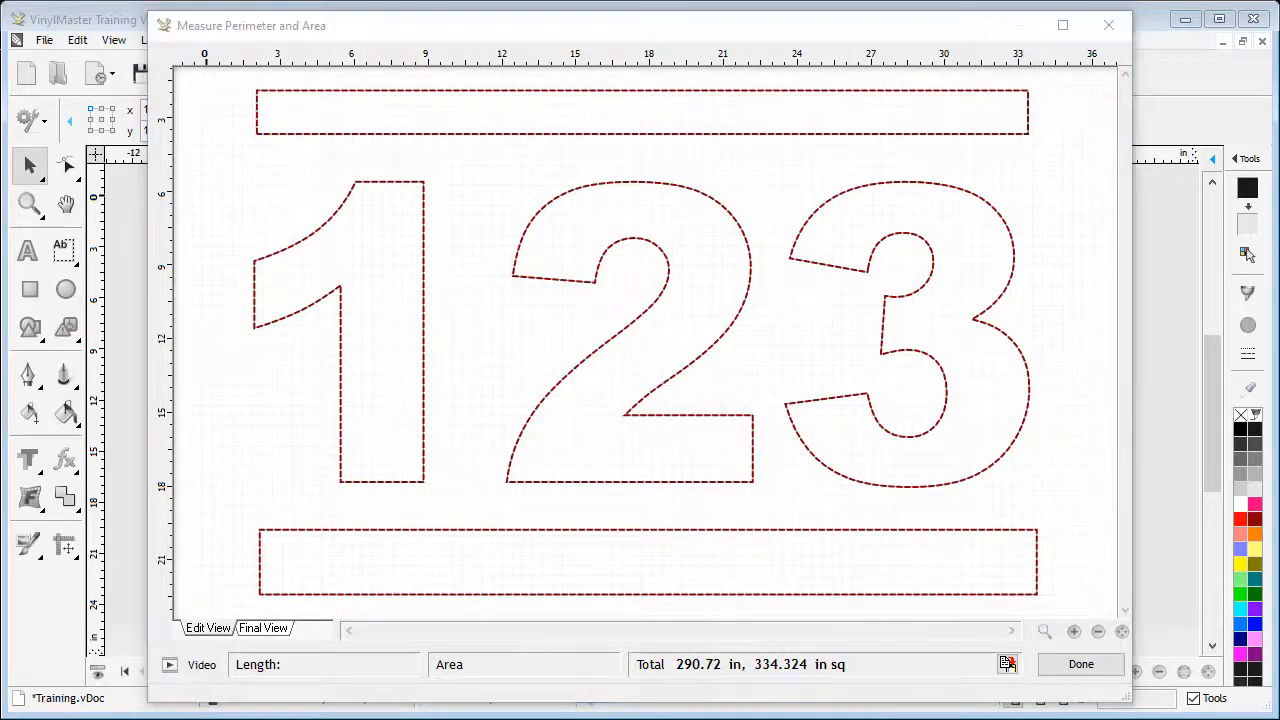